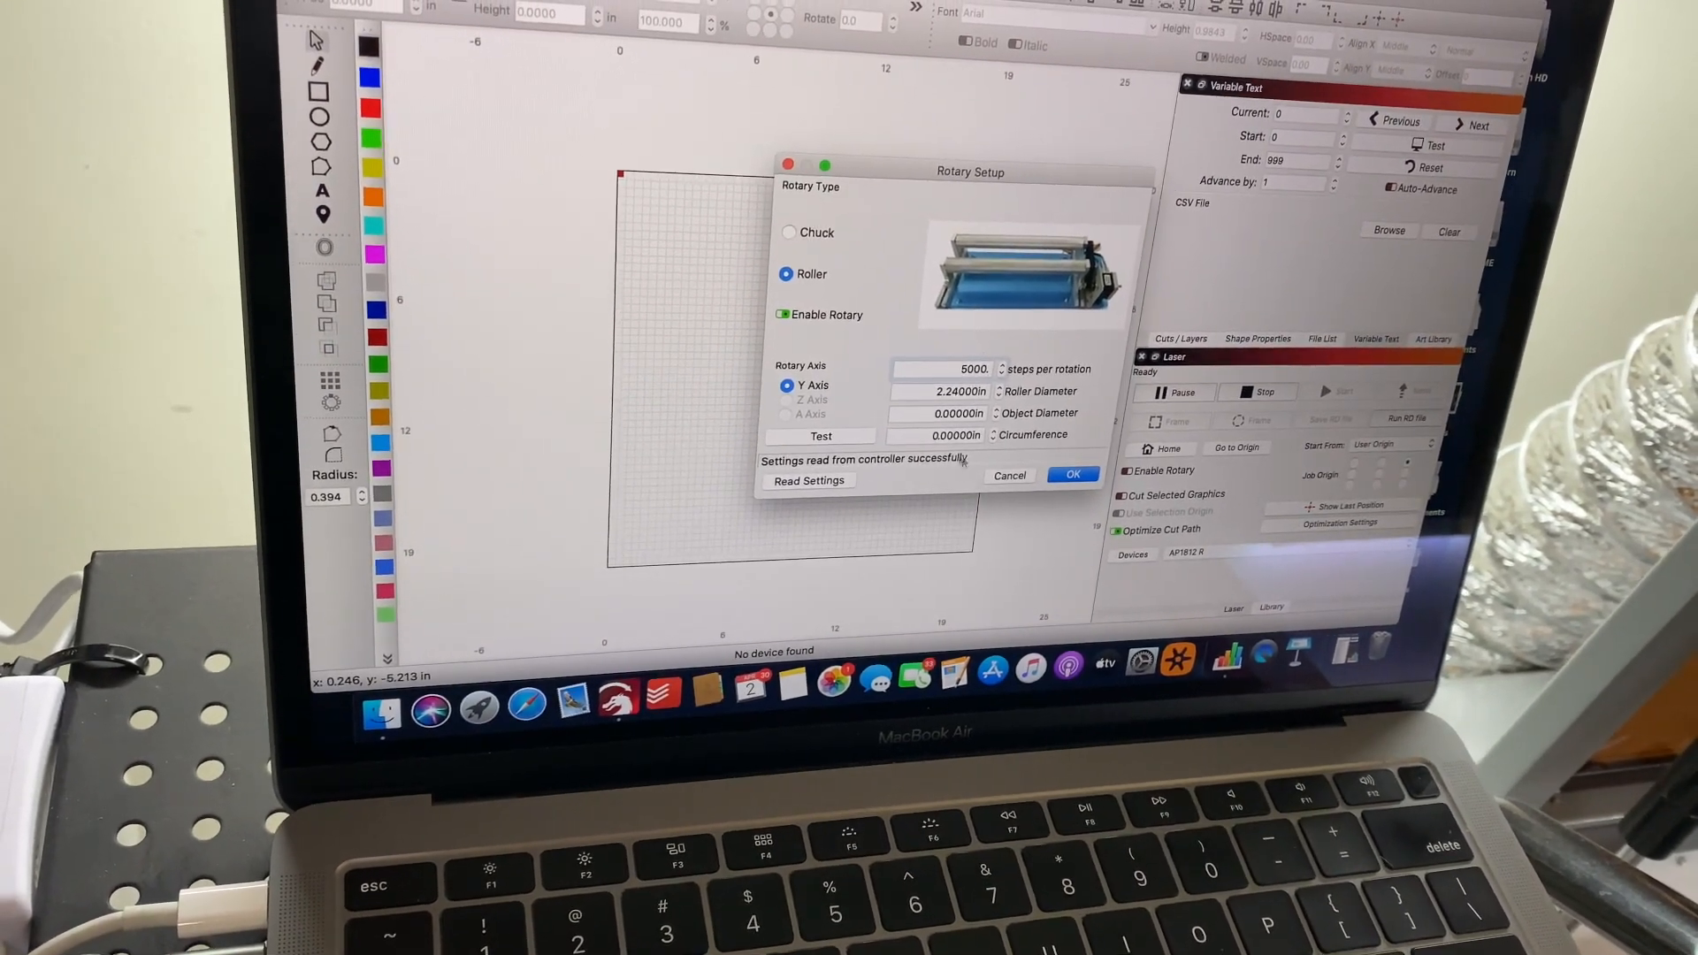
Cancel the Rotary Setup dialog, leaving the 5000-step, 2.24-inch roller settings unchanged
left_click(1072, 475)
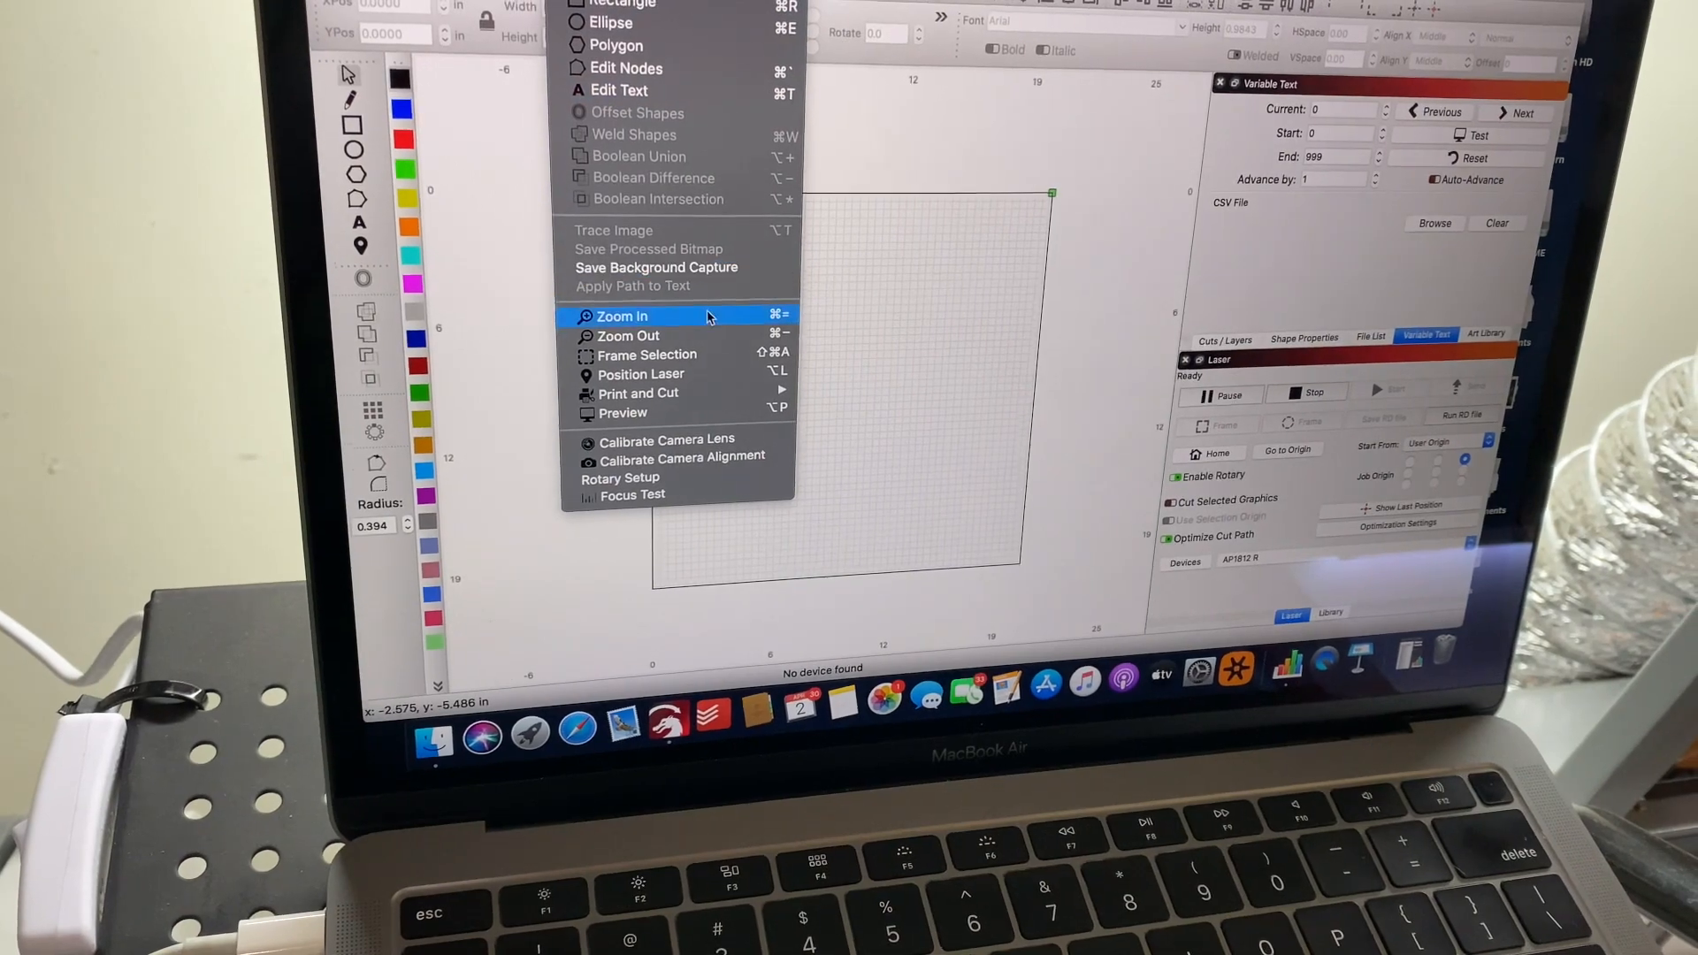
Open Rotary Setup to view 6800 steps per rotation and the 2.24-inch roller diameter
left_click(618, 477)
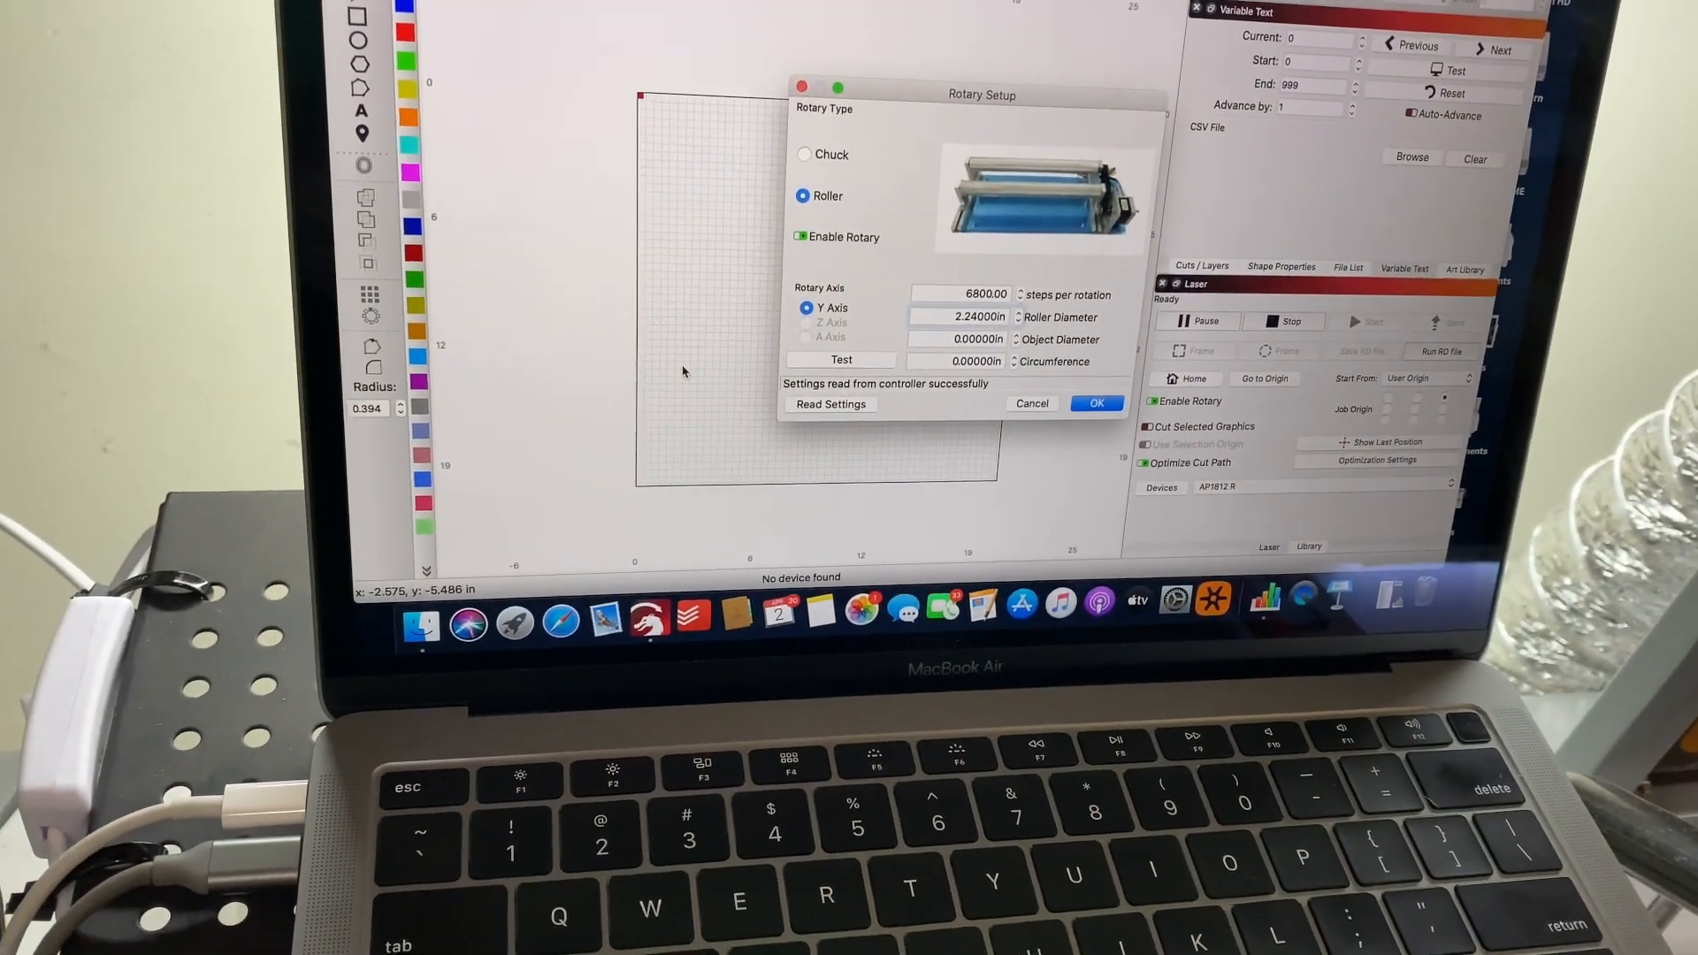
left_click(489, 121)
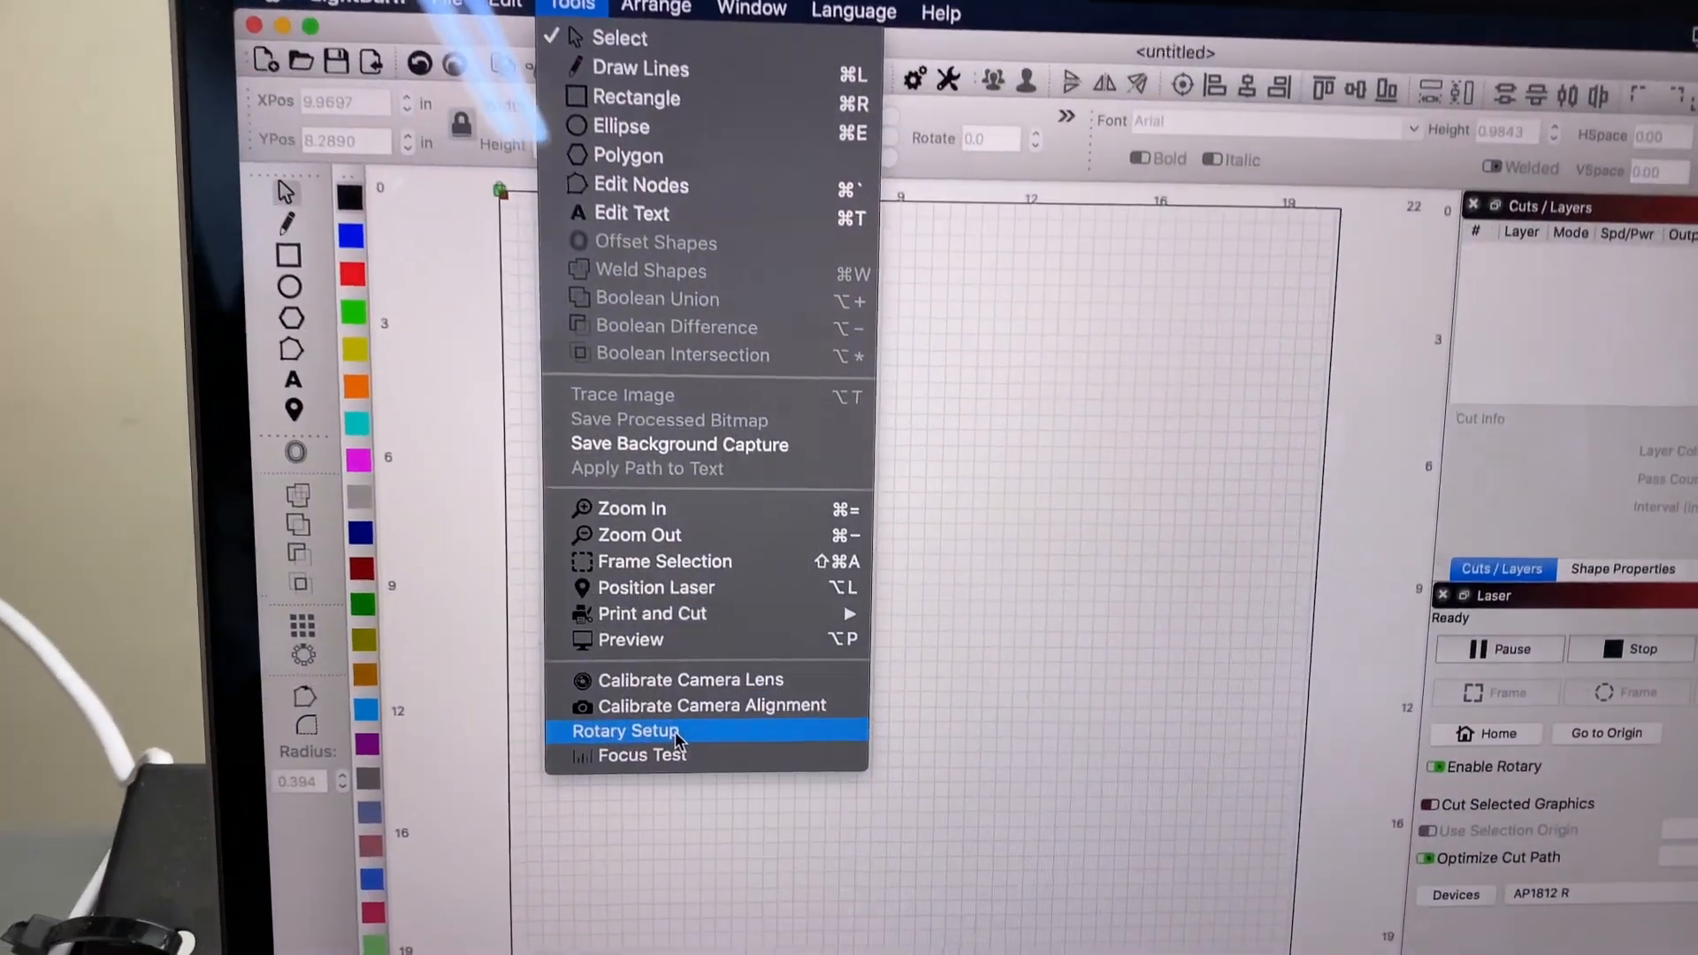
Open Rotary Setup showing 6400 steps, 2.25-inch rollers and 7-inch circumference
left_click(626, 732)
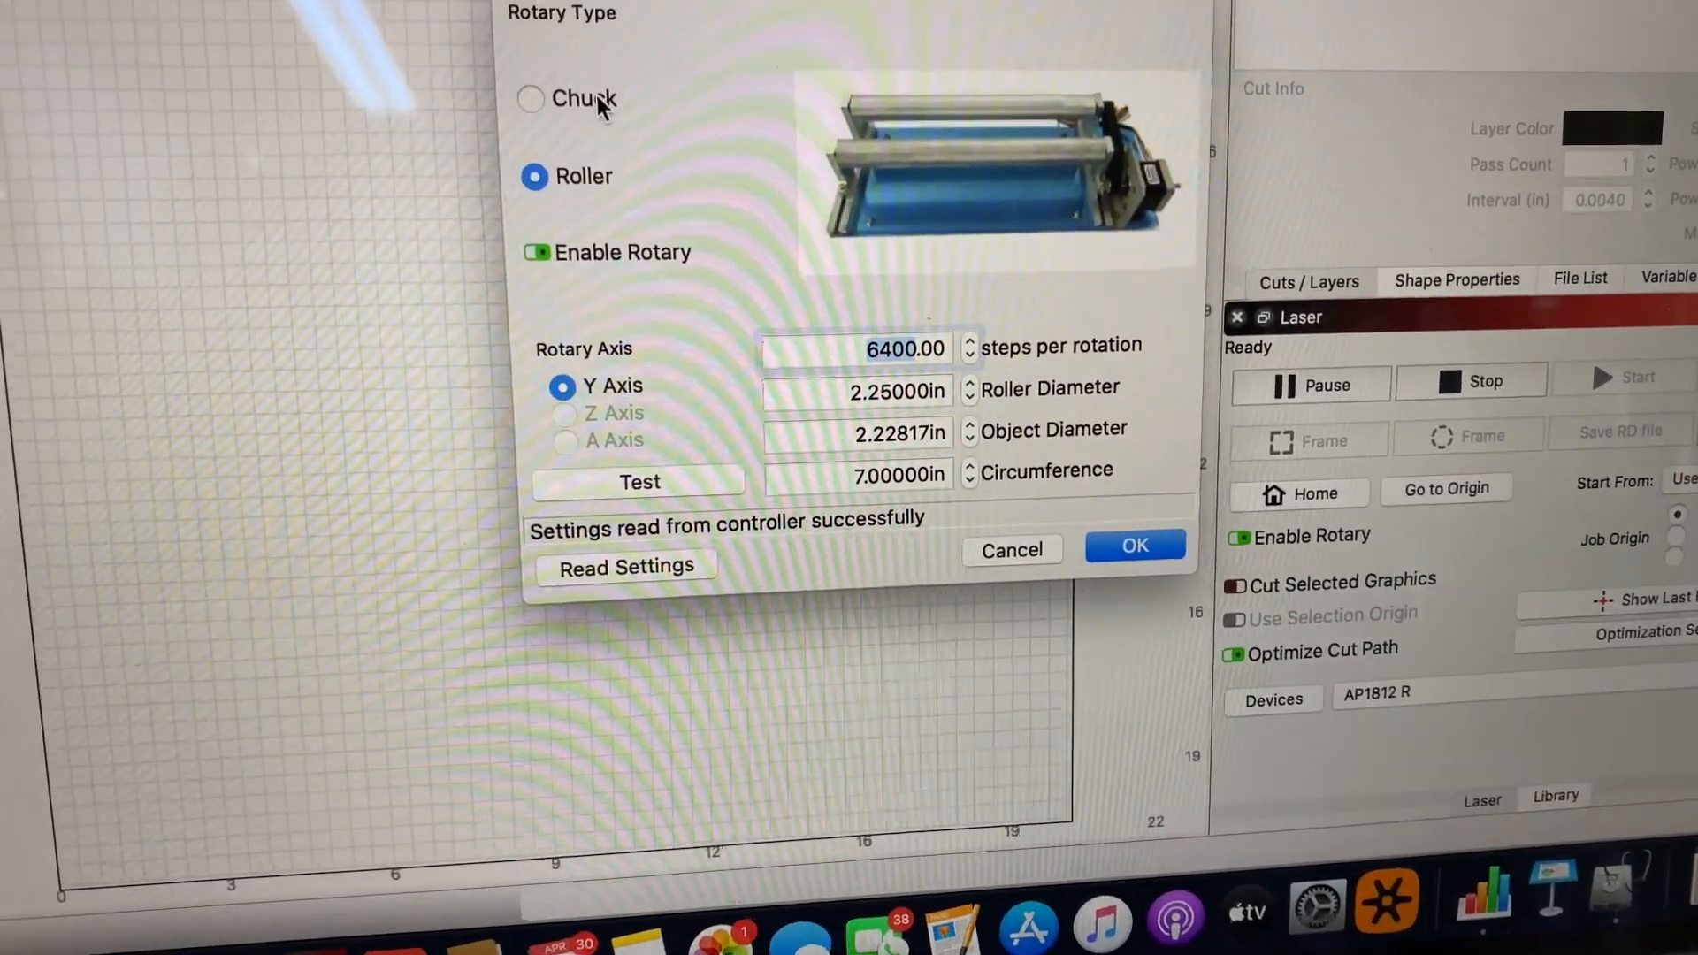
Switch the rotary type to Chuck, keeping 6400 steps and 2.25-inch diameter
left_click(529, 98)
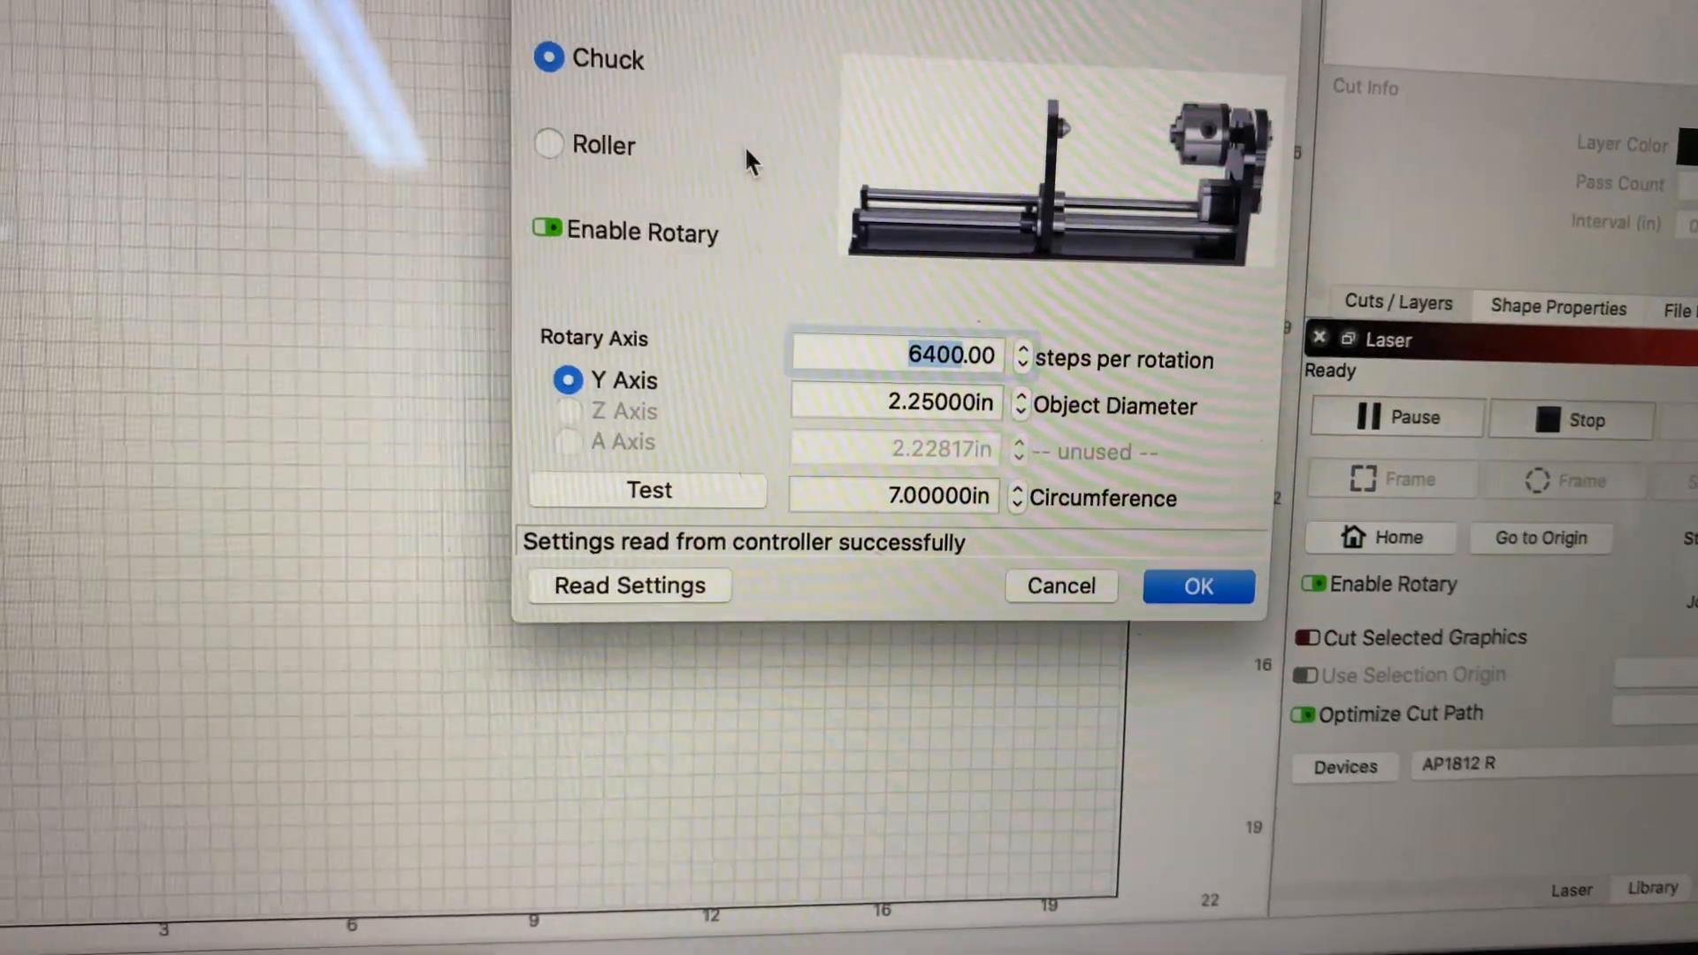